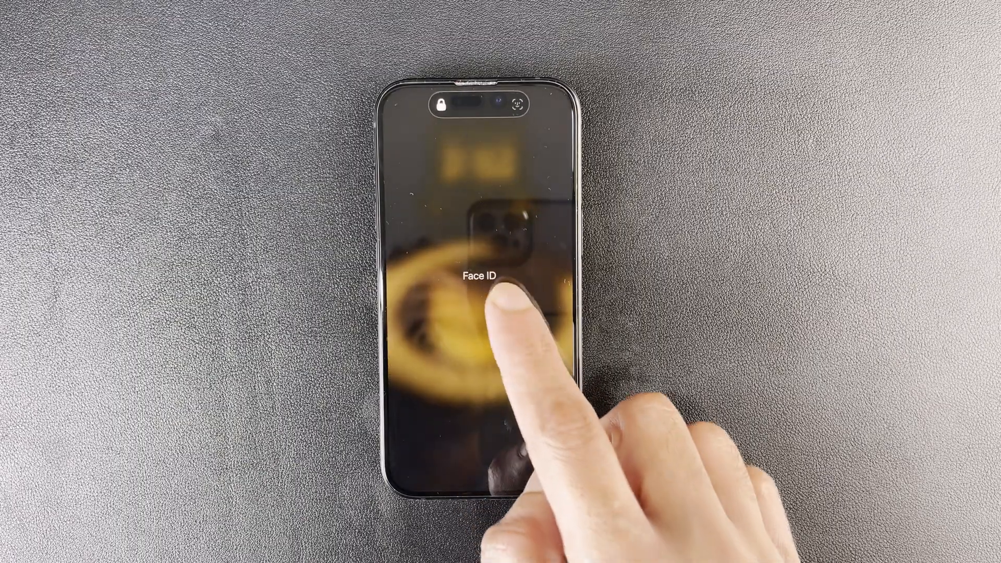
Bring up the Enter Passcode keypad after Face ID fails and try a digit.
click(500, 291)
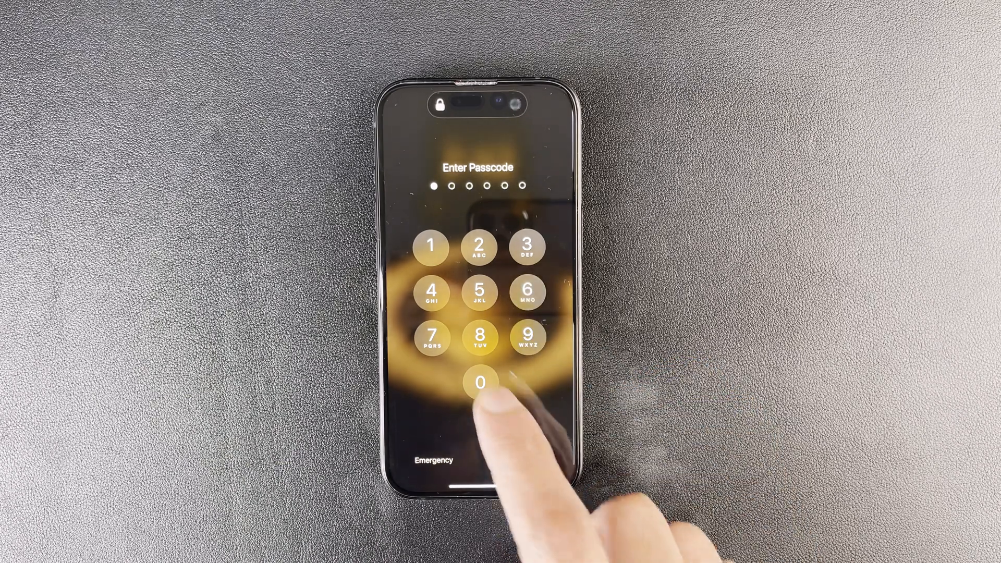
click(481, 383)
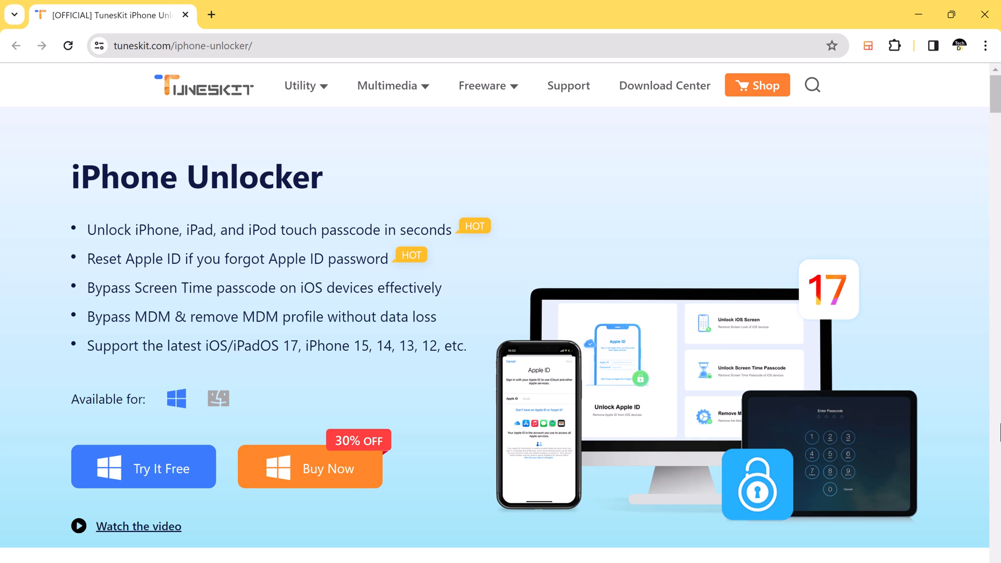
mouse_move(874, 429)
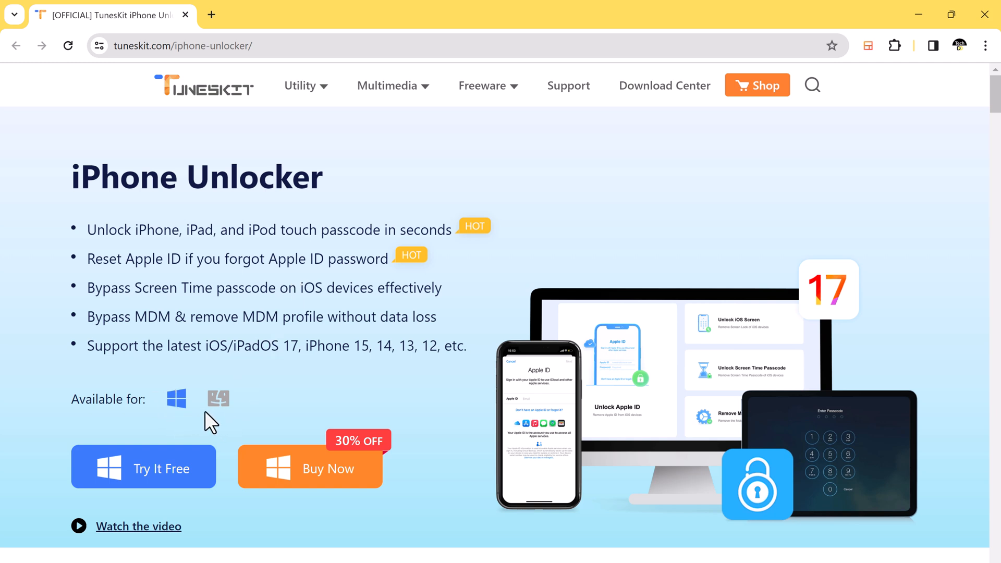
mouse_move(215, 401)
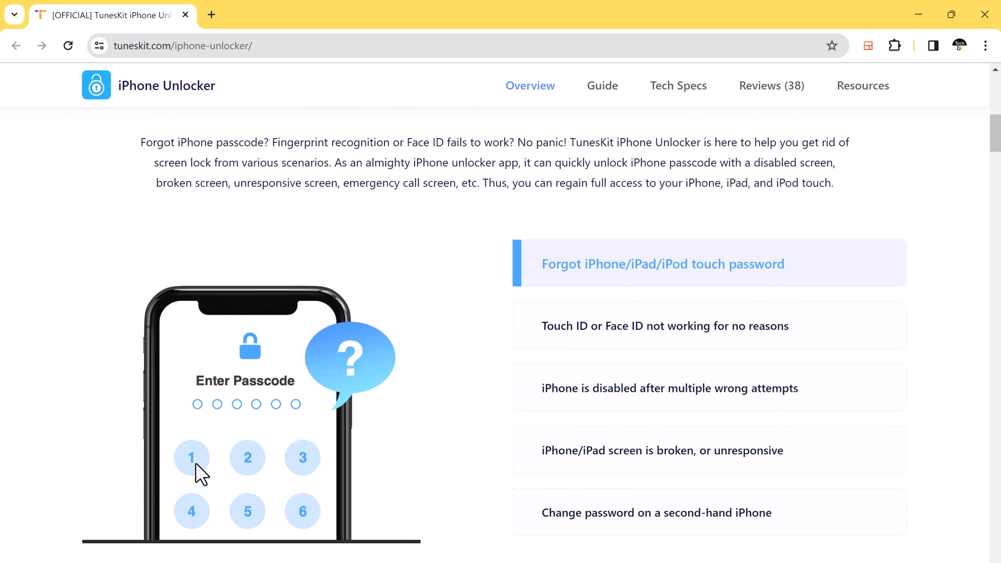
scroll(down, 3)
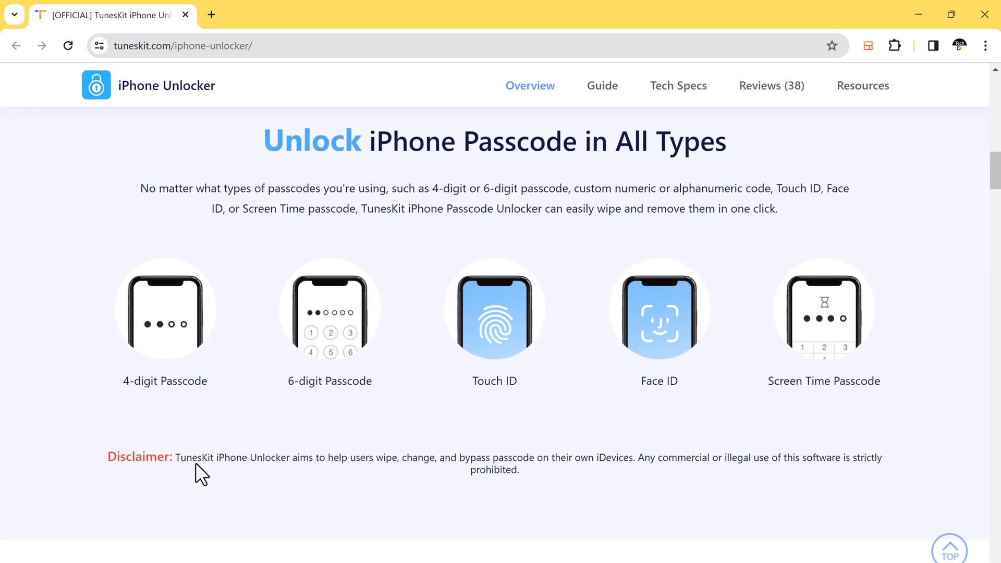
scroll(down, 3)
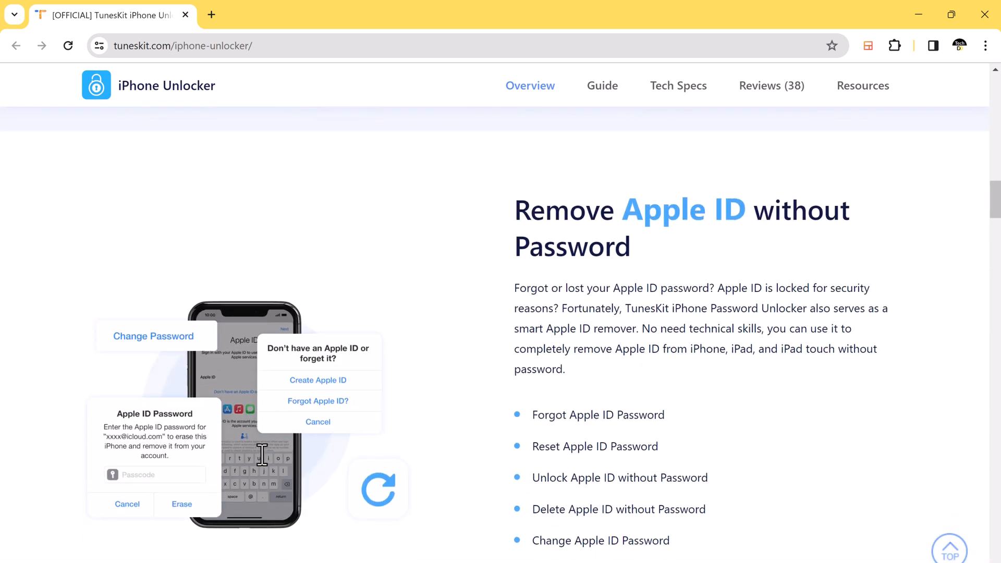
scroll(down, 3)
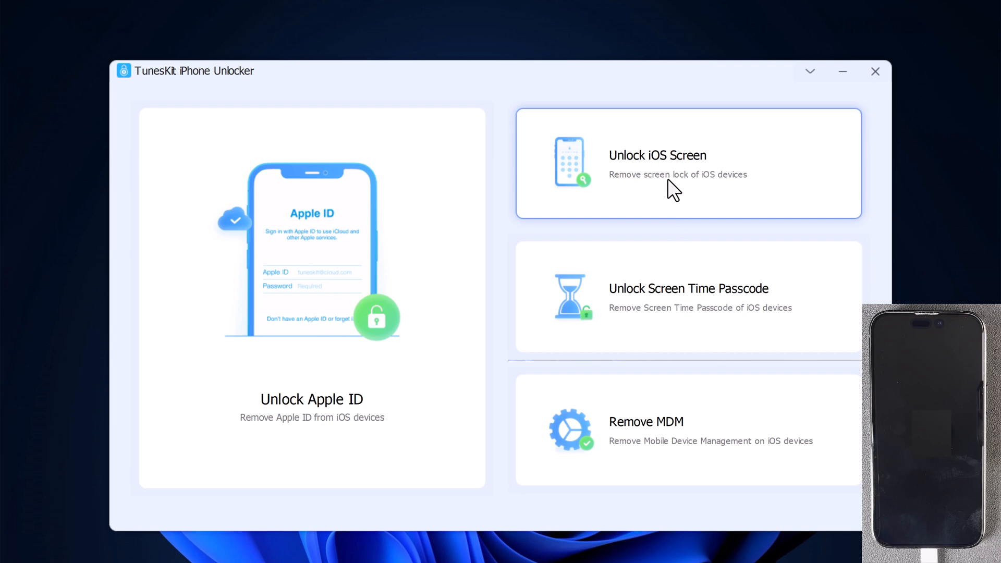
mouse_move(672, 198)
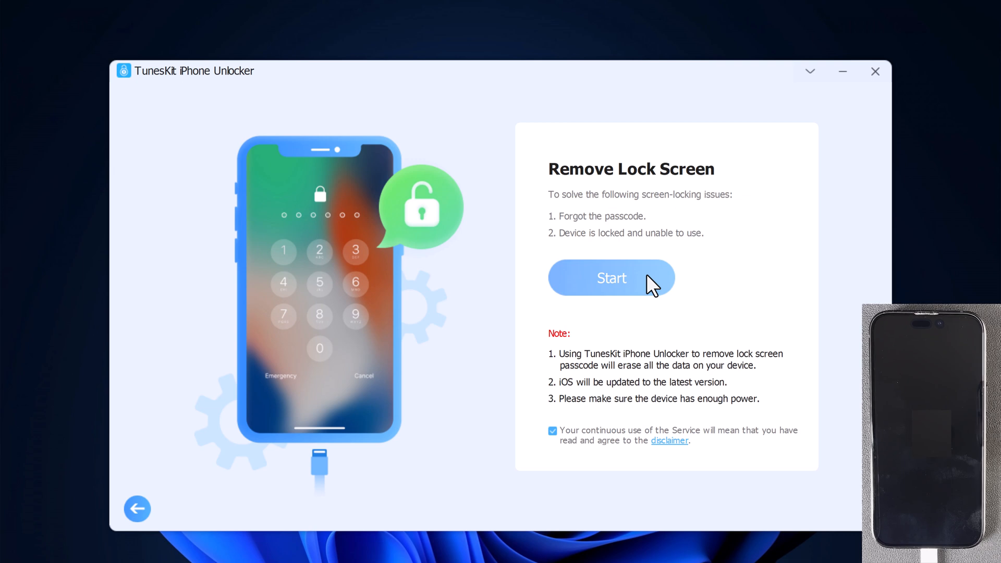
Start the Remove Lock Screen process for the connected iPhone.
click(610, 278)
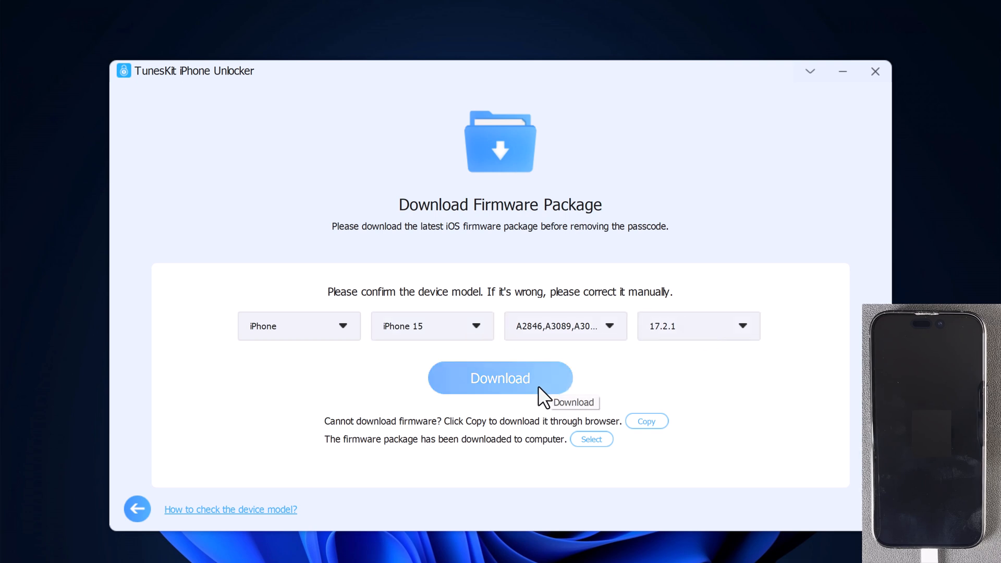
mouse_move(571, 462)
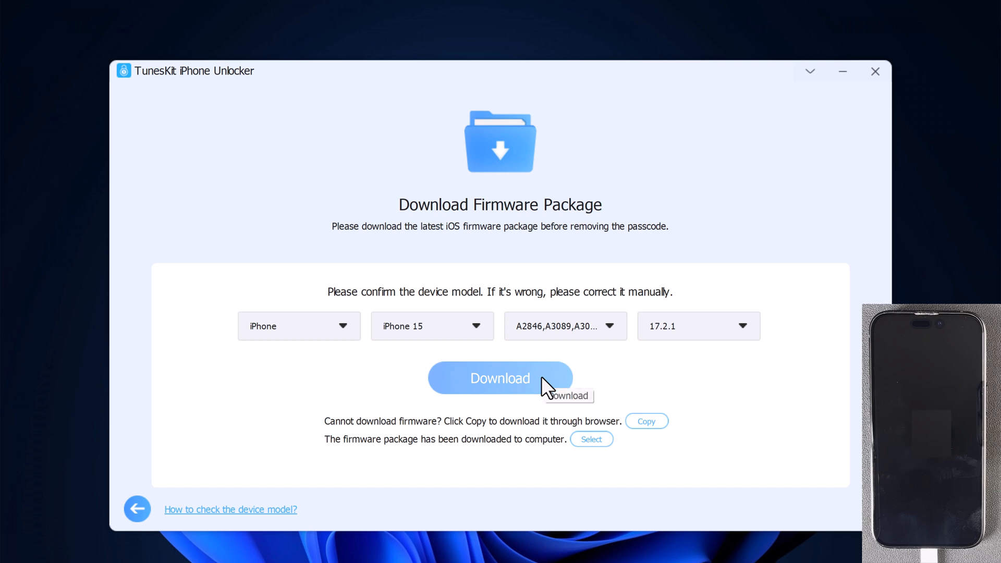
Download the iOS 17.2.1 firmware package for the confirmed iPhone 15 model.
click(499, 377)
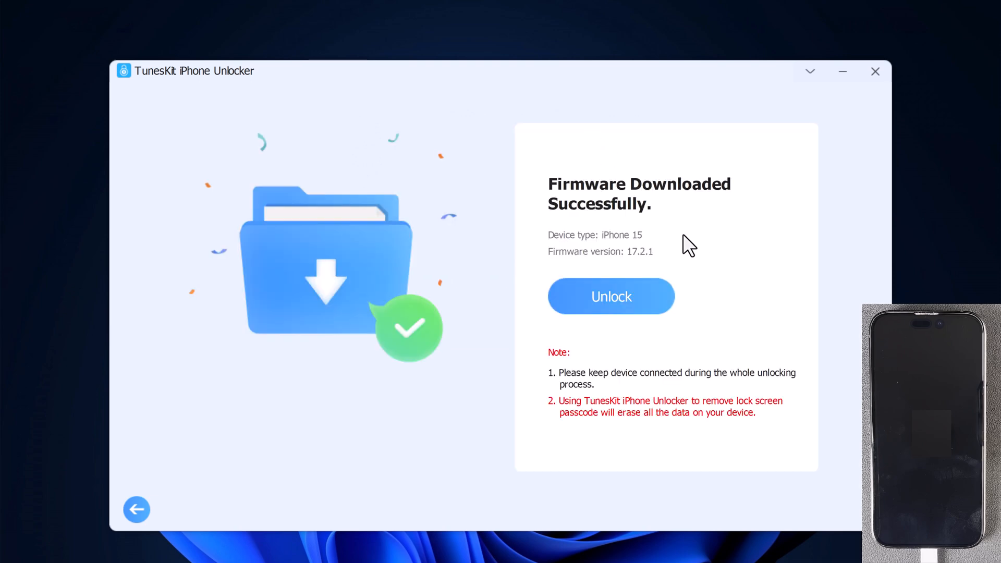
mouse_move(622, 265)
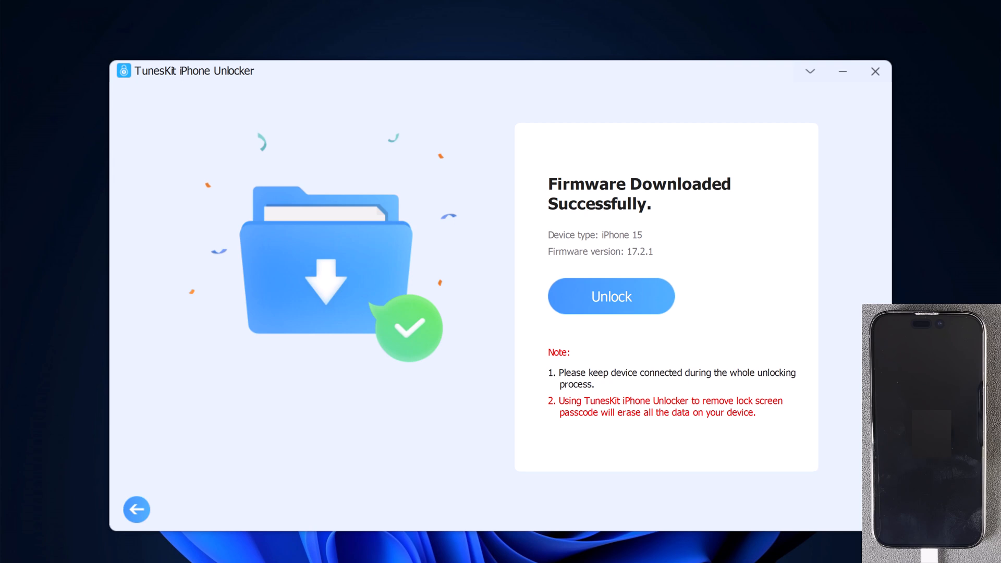
Begin unlocking and accept the warning that all iPhone data will be erased.
click(610, 295)
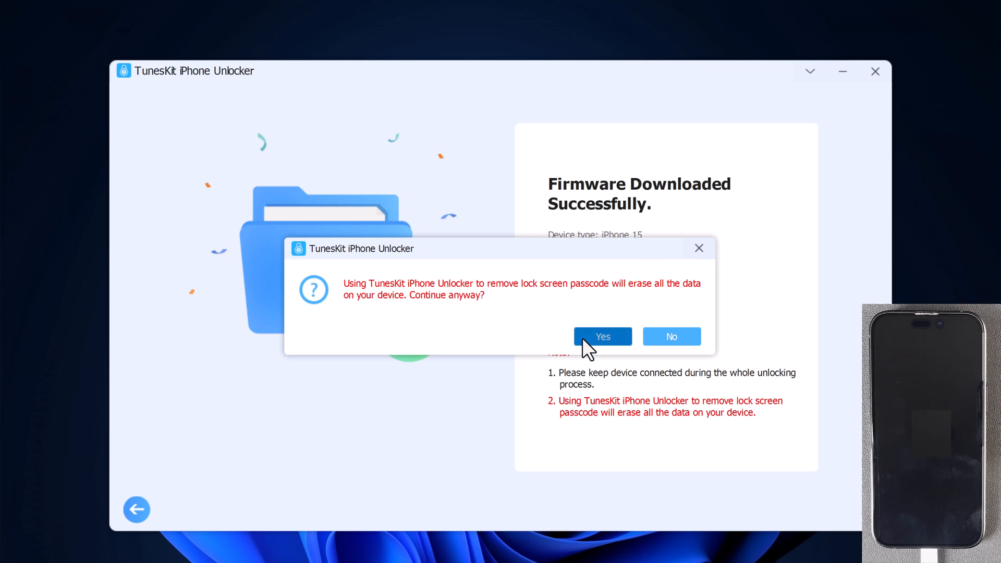
click(601, 336)
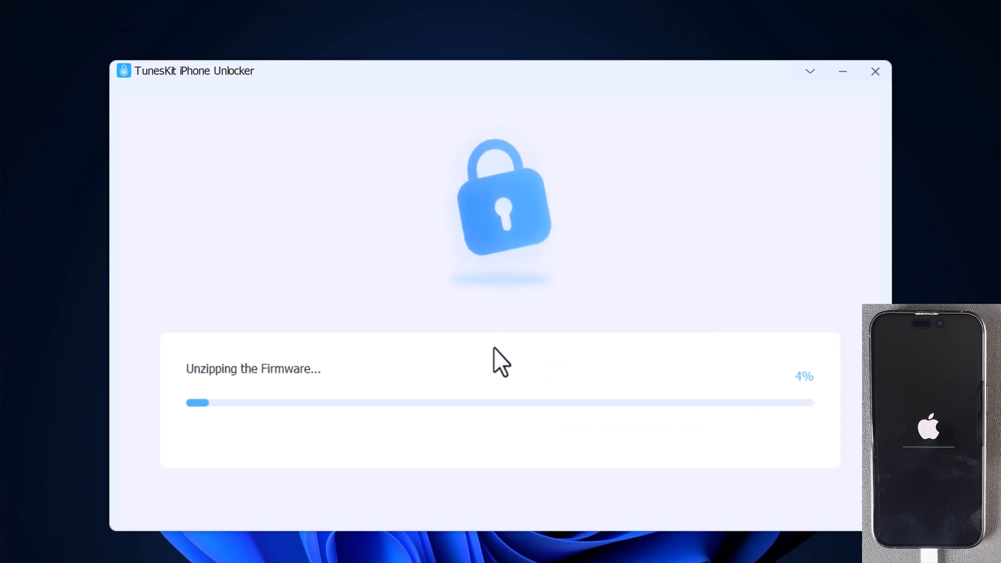
mouse_move(435, 334)
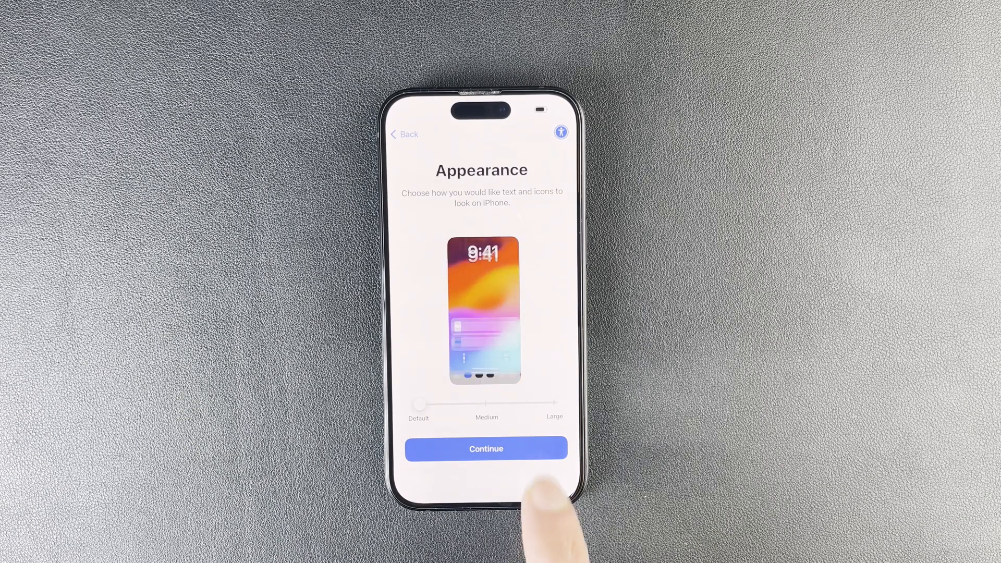
Keep default appearance, set up for myself without another device, skip Face ID and handle the passcode screen.
click(486, 448)
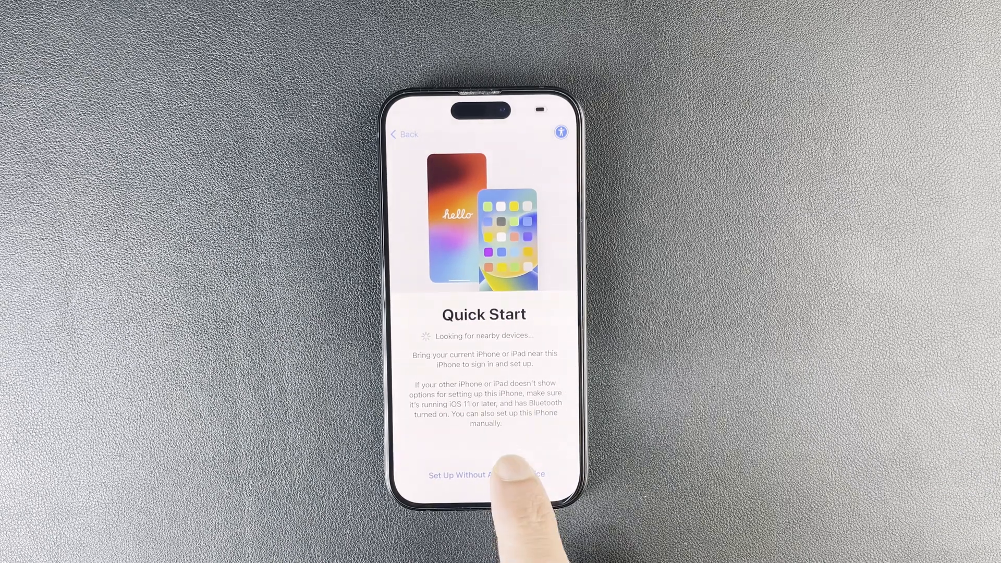
click(484, 476)
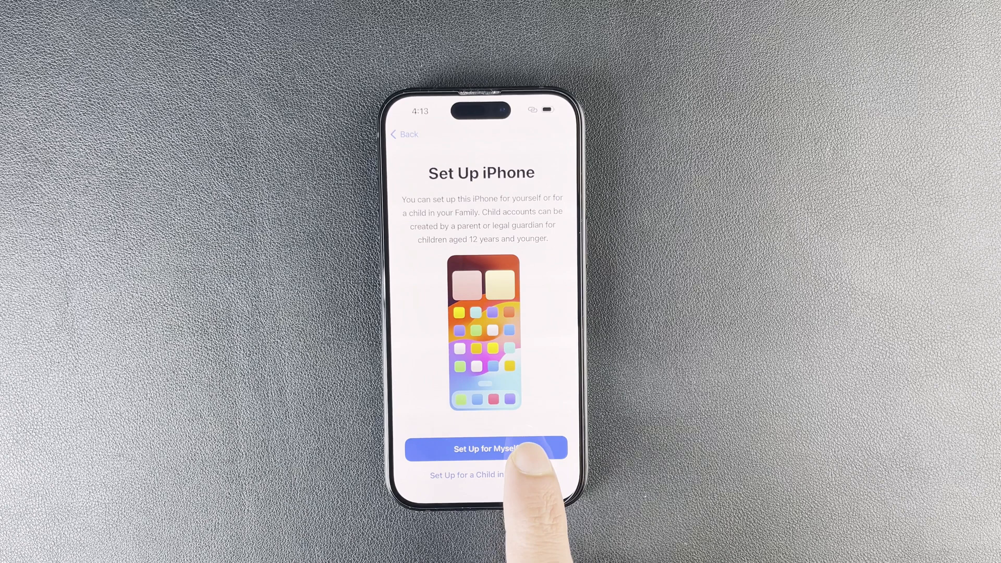
click(485, 448)
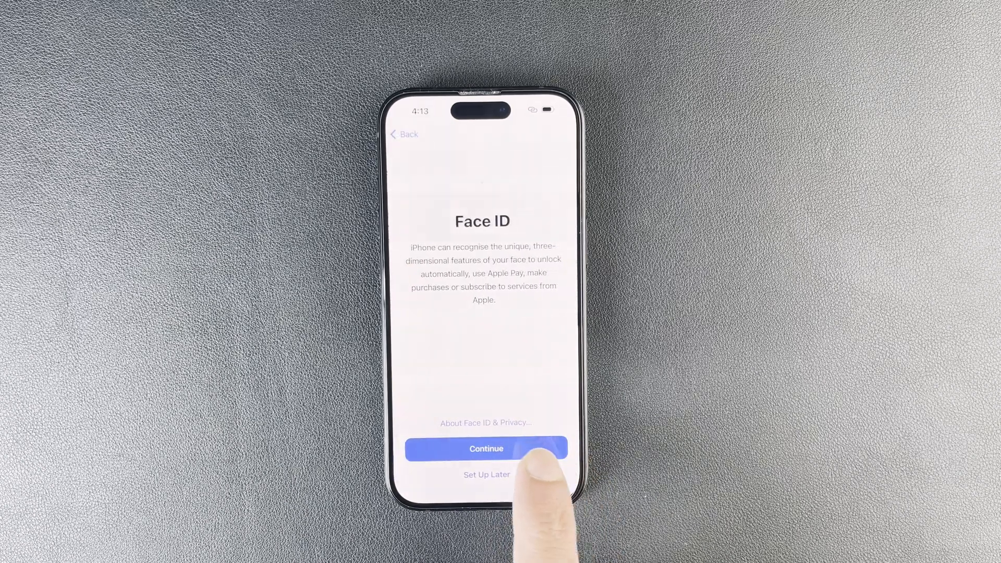
click(486, 449)
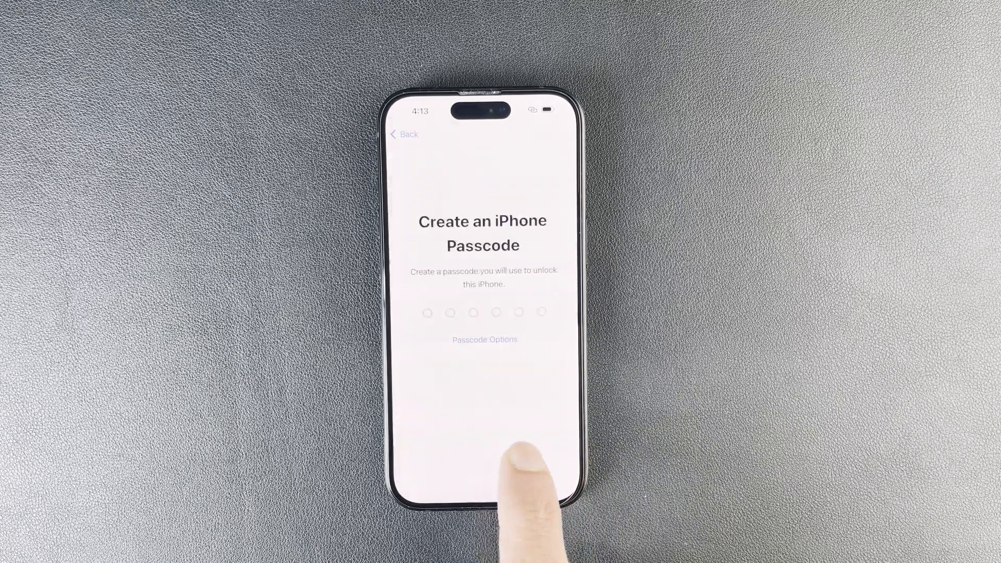
click(484, 339)
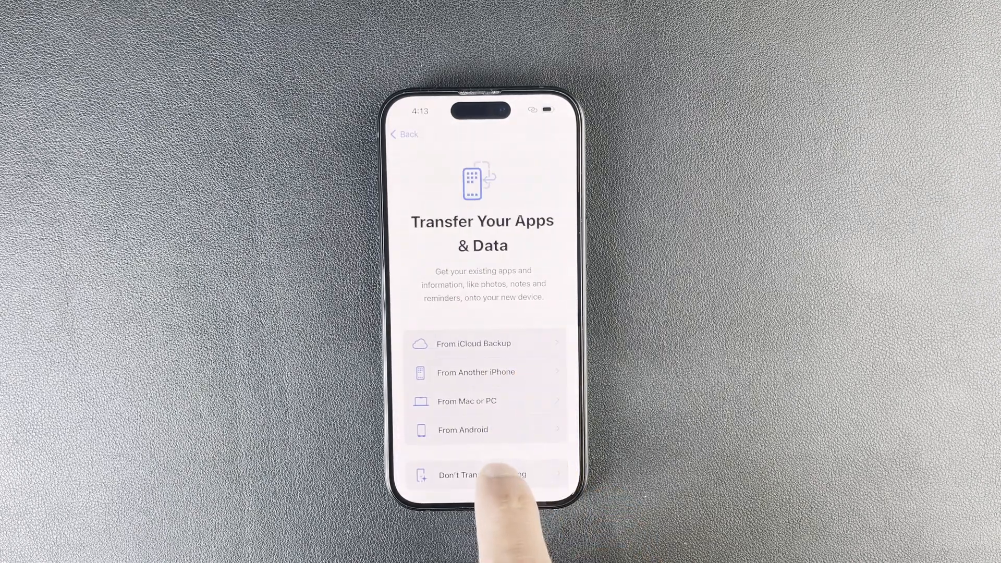
Choose Don't Transfer Anything and continue past iMessage & FaceTime to the home screen.
click(482, 475)
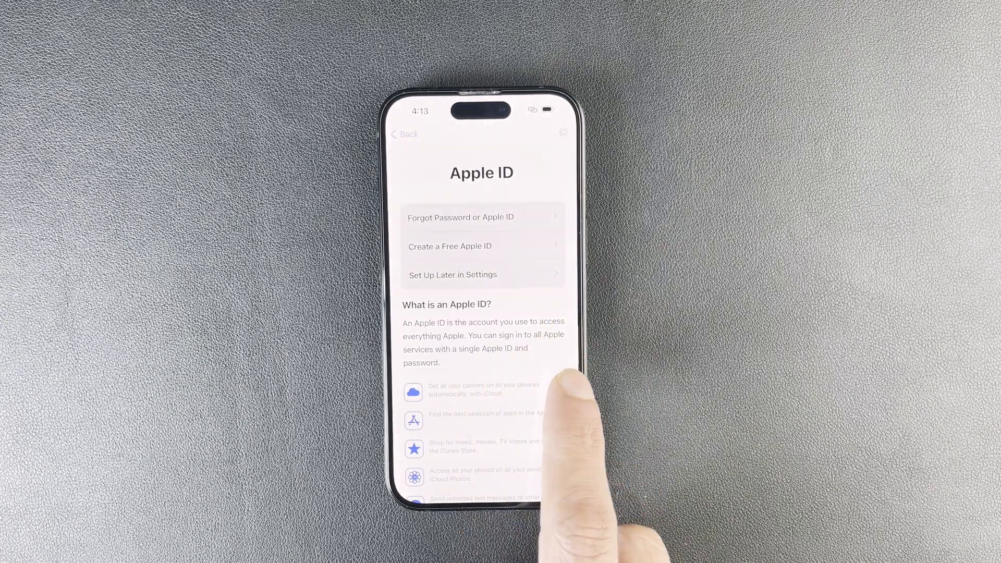
mouse_move(607, 351)
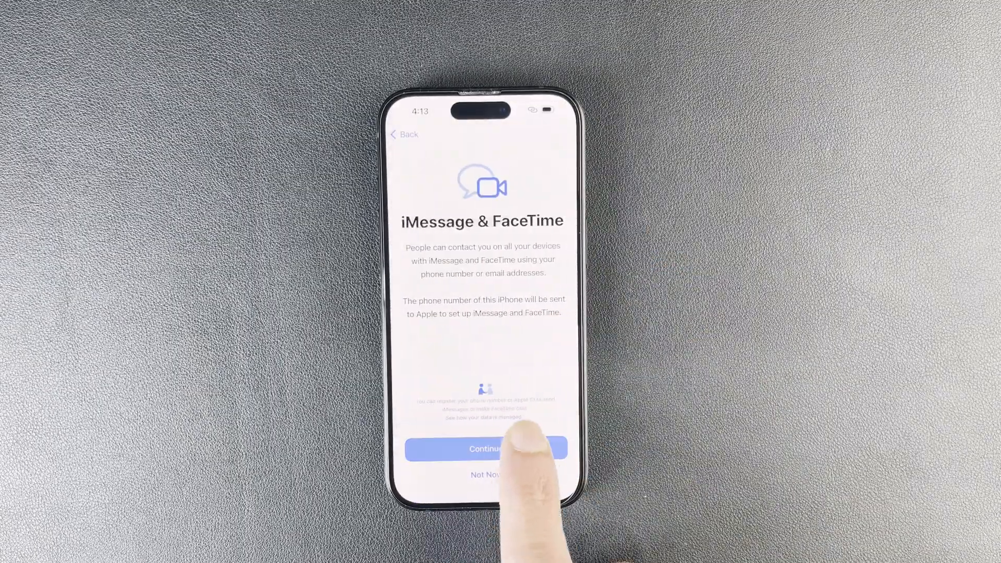
click(487, 448)
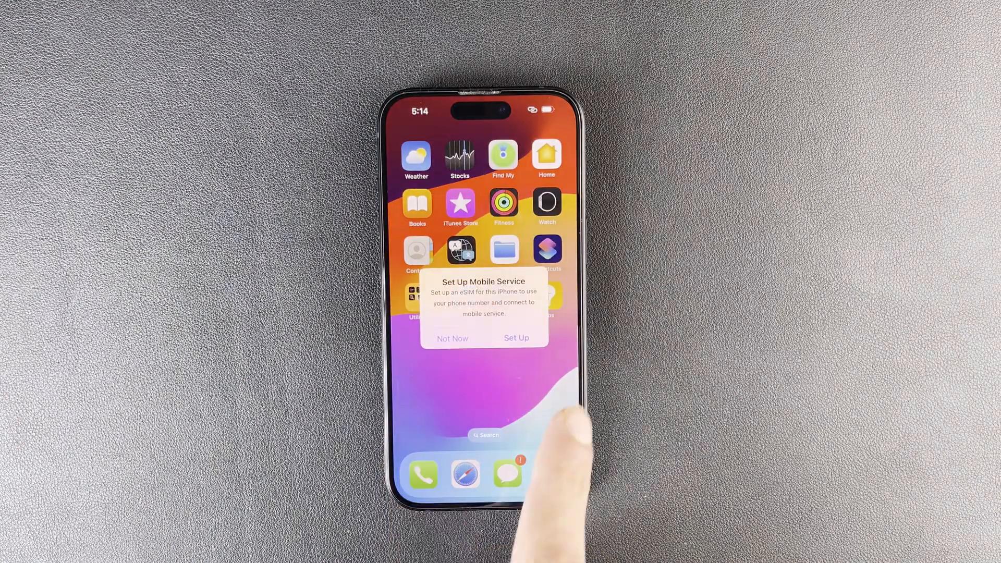
Choose Not Now on the Set Up Mobile Service alert to reveal the home screen.
click(451, 338)
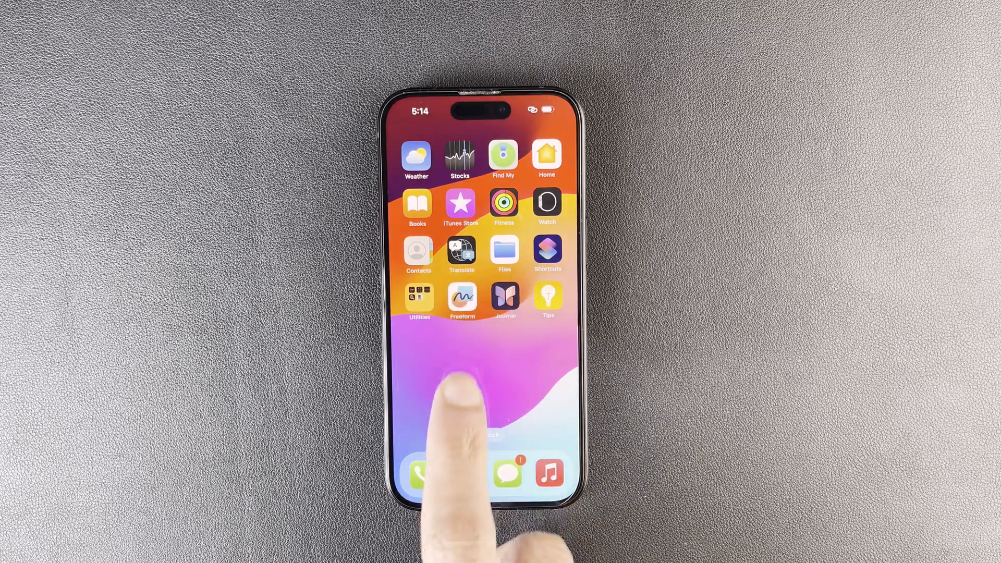